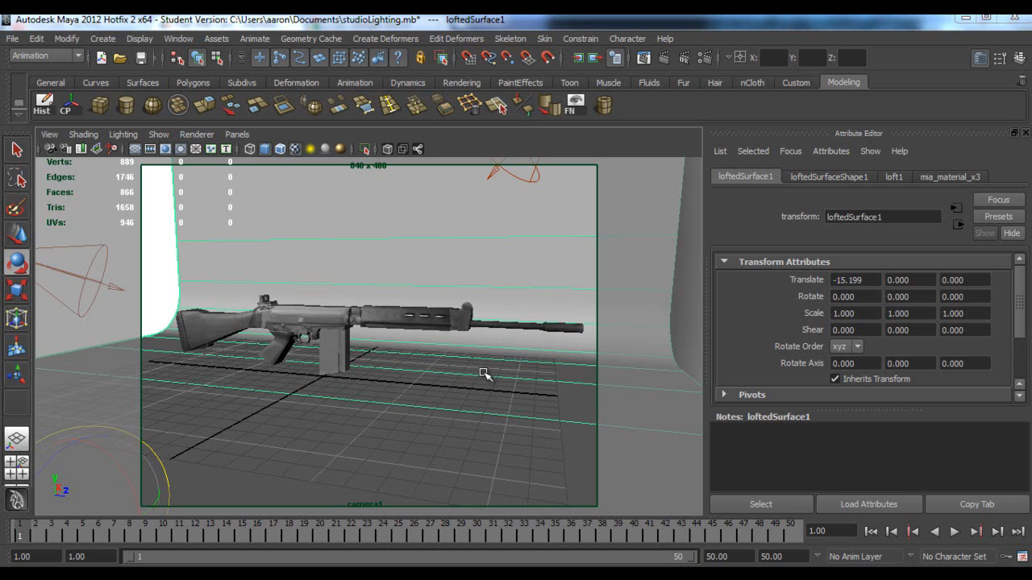
pyautogui.moveTo(416, 368)
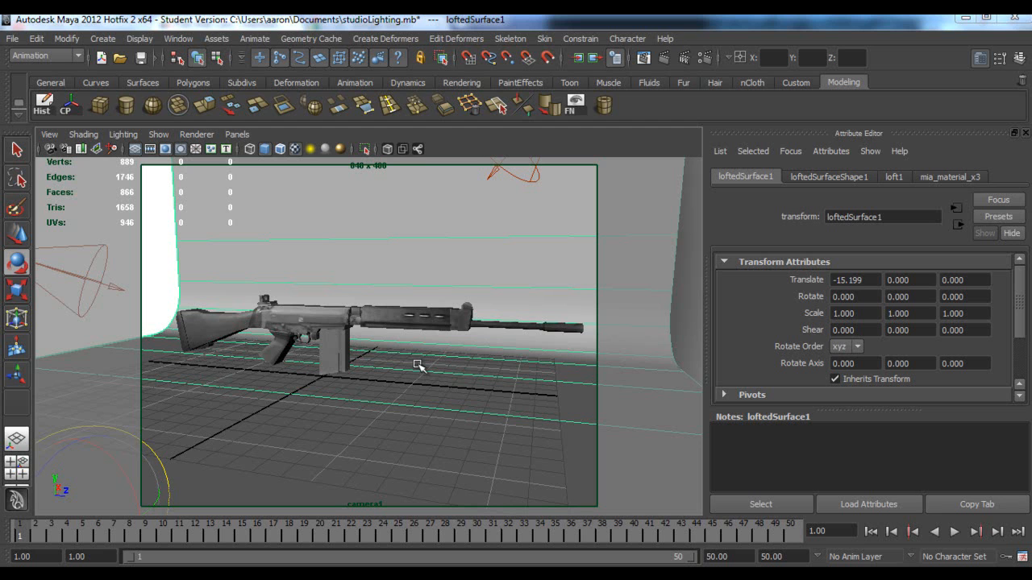
pyautogui.moveTo(368, 438)
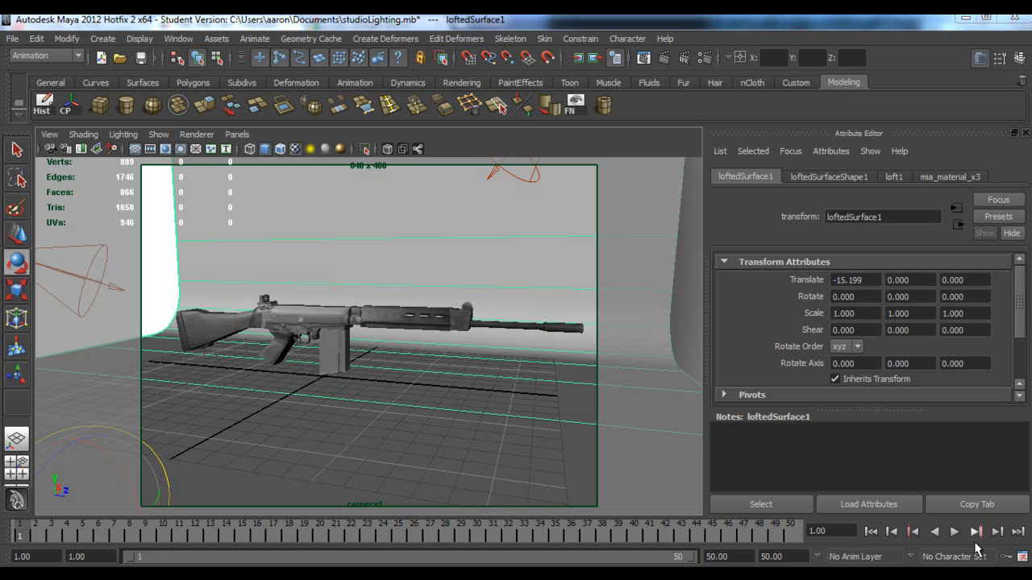
# Step: Preview the gun's spinning animation and return to the first frame
pyautogui.click(954, 532)
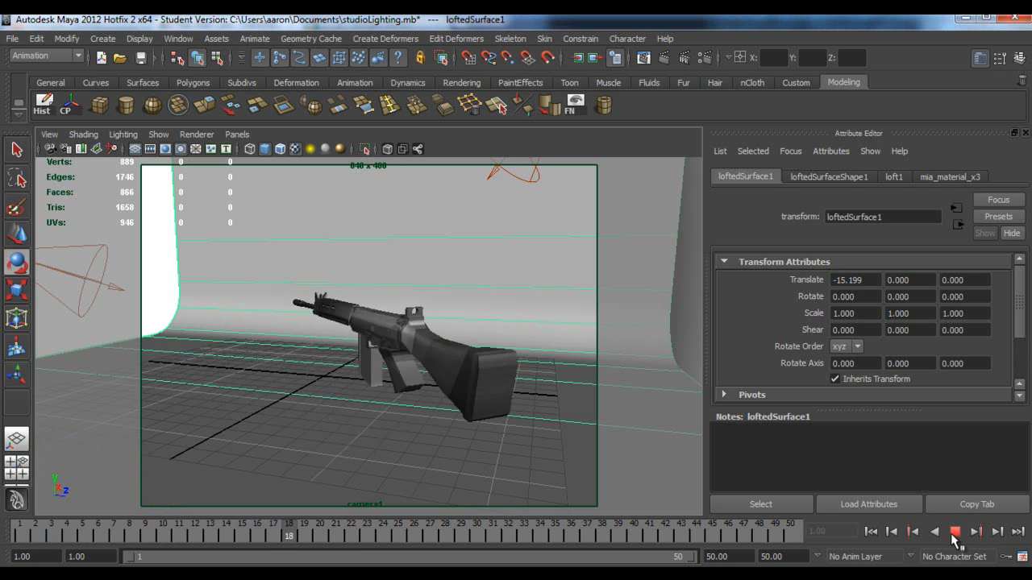
pyautogui.click(954, 532)
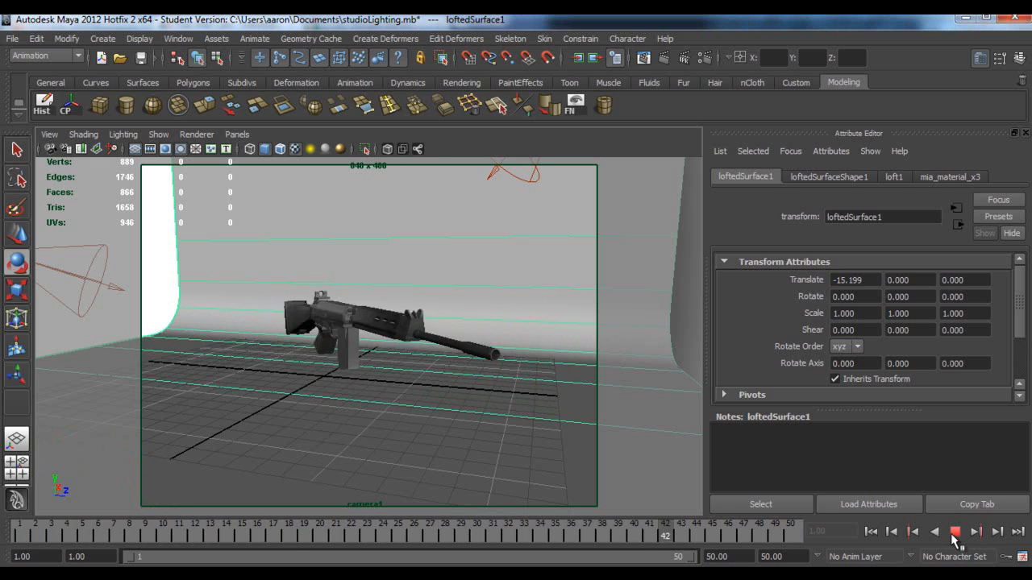
pyautogui.click(870, 532)
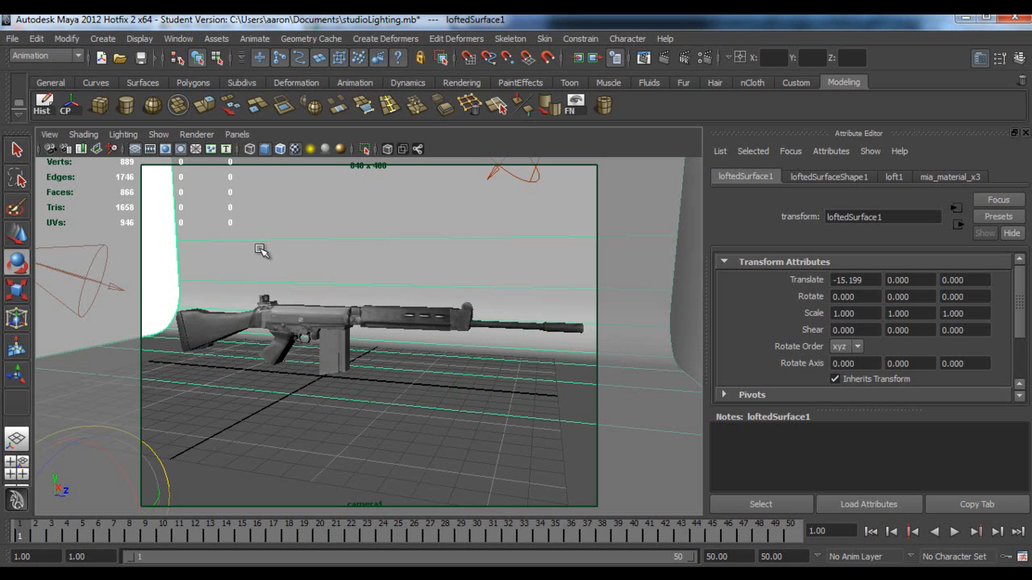
pyautogui.moveTo(105, 106)
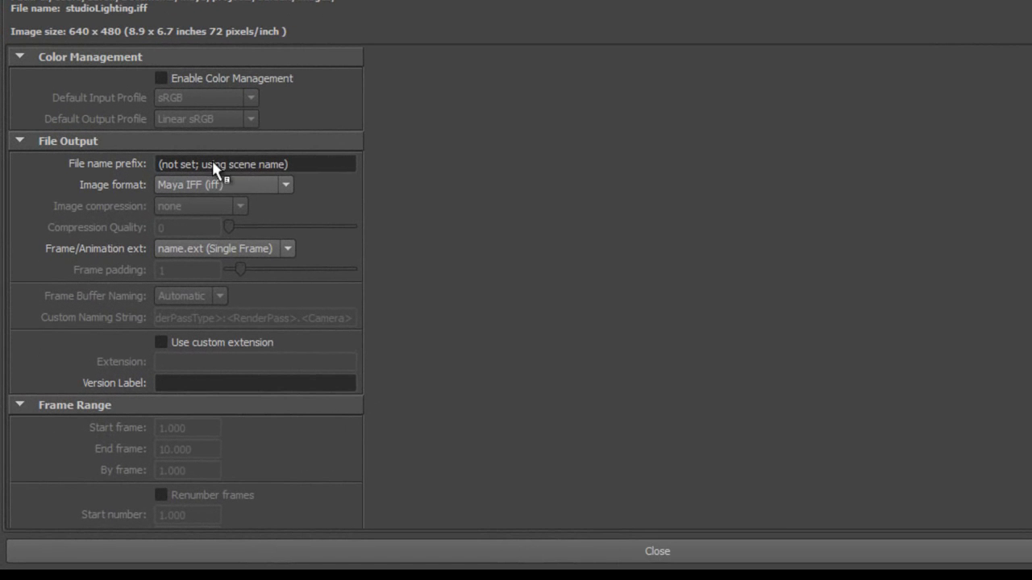
# Step: Set render output to Gun_spinning, JPEG format, with name.#.ext frame naming
pyautogui.doubleClick(274, 164)
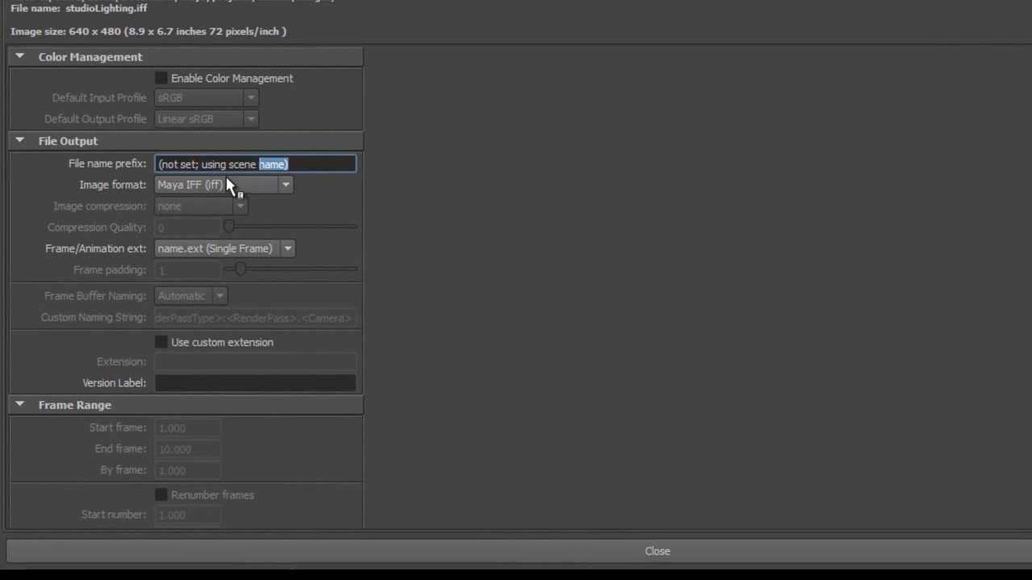
pyautogui.write('Gun_spinni')
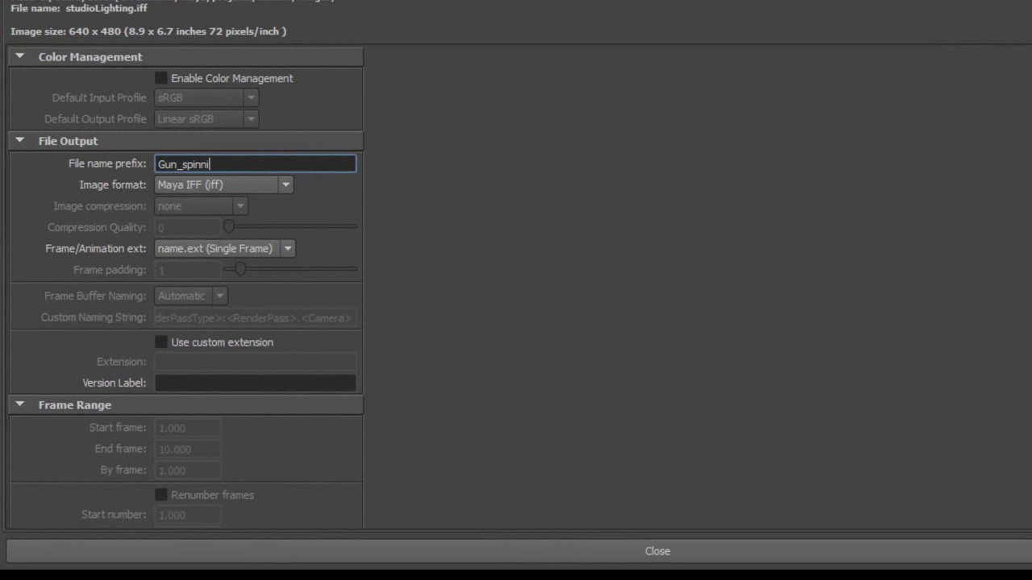
pyautogui.write('ng')
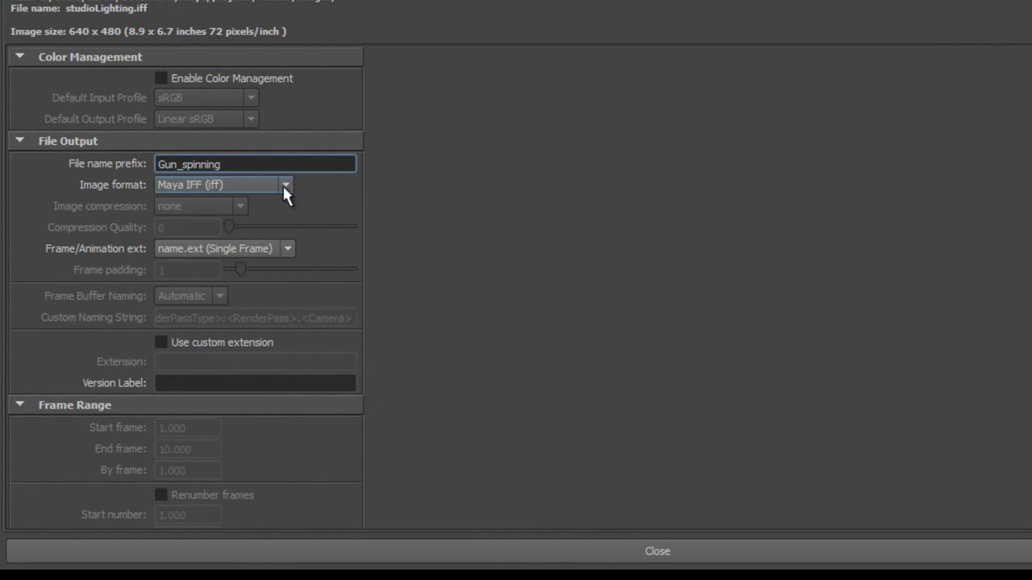
pyautogui.click(285, 184)
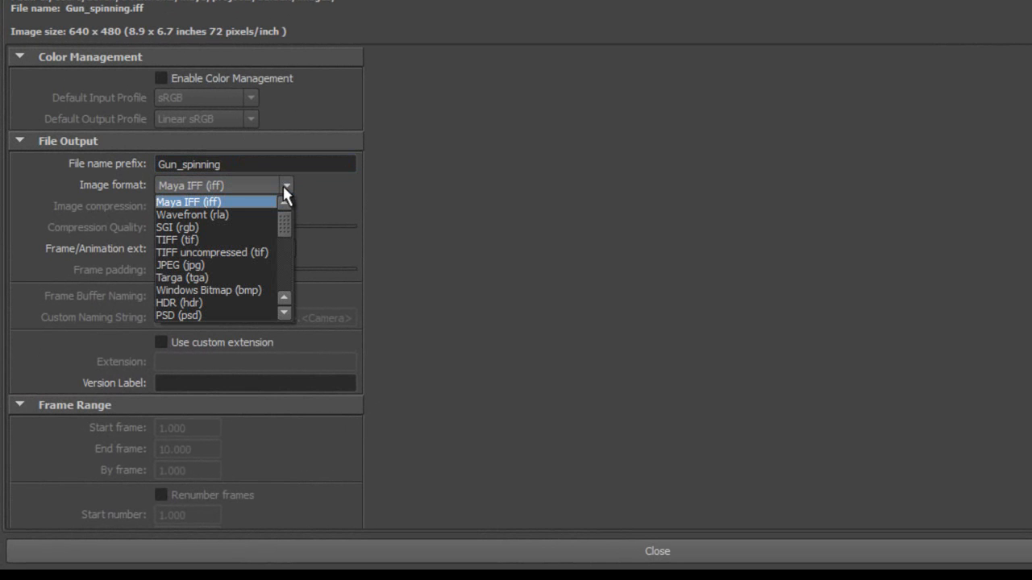
pyautogui.moveTo(203, 265)
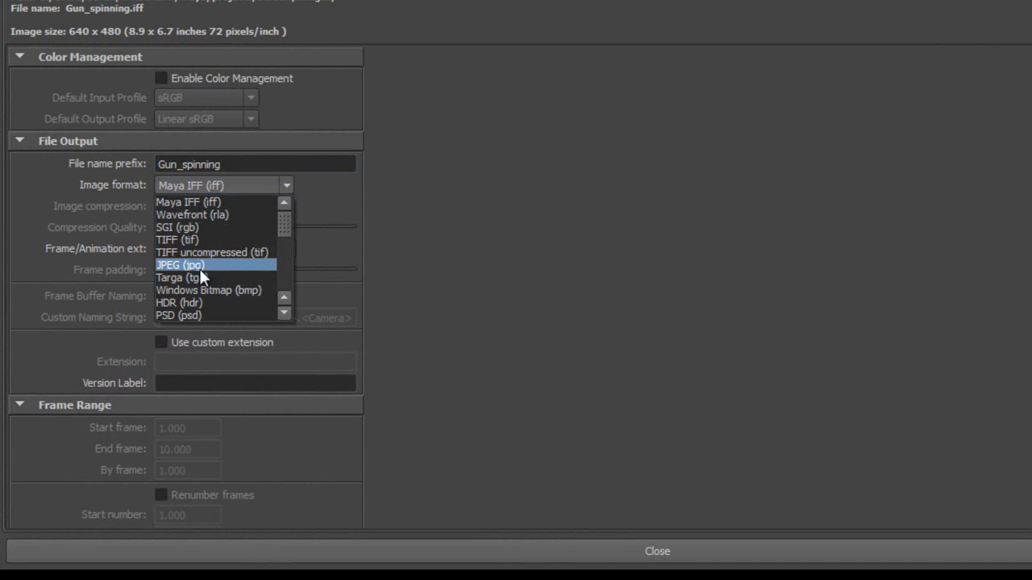
pyautogui.click(180, 264)
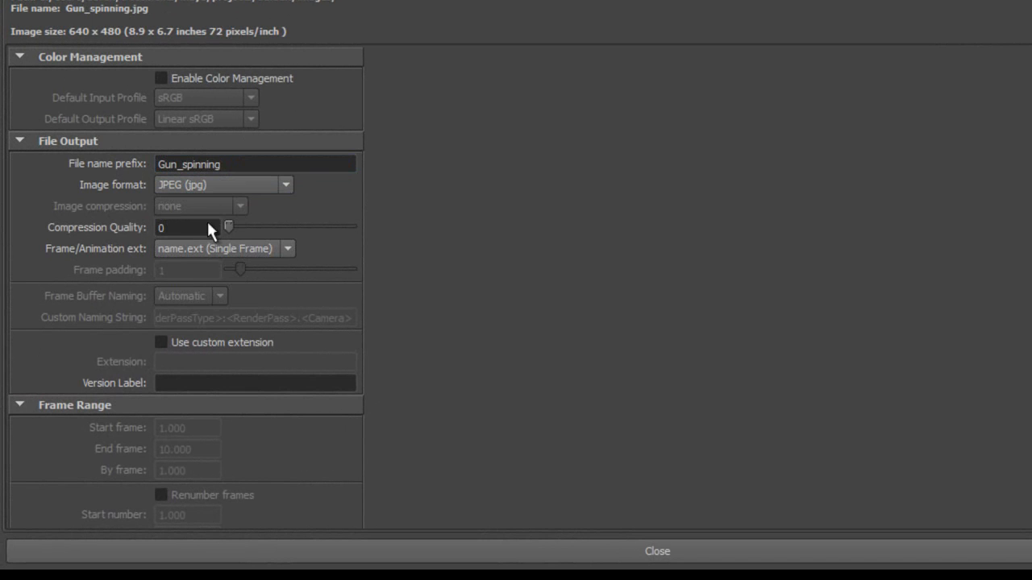
pyautogui.click(287, 248)
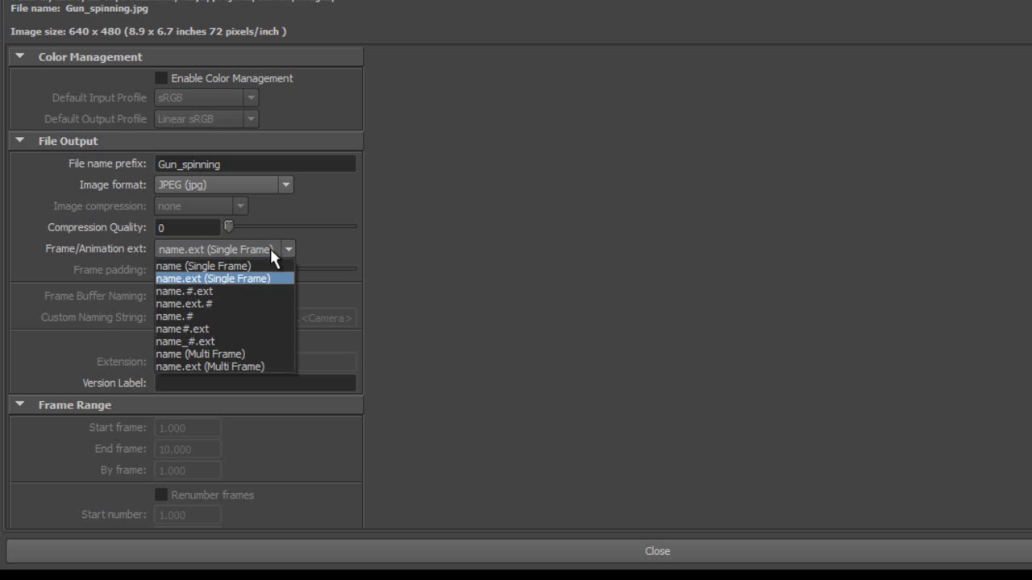
pyautogui.moveTo(234, 290)
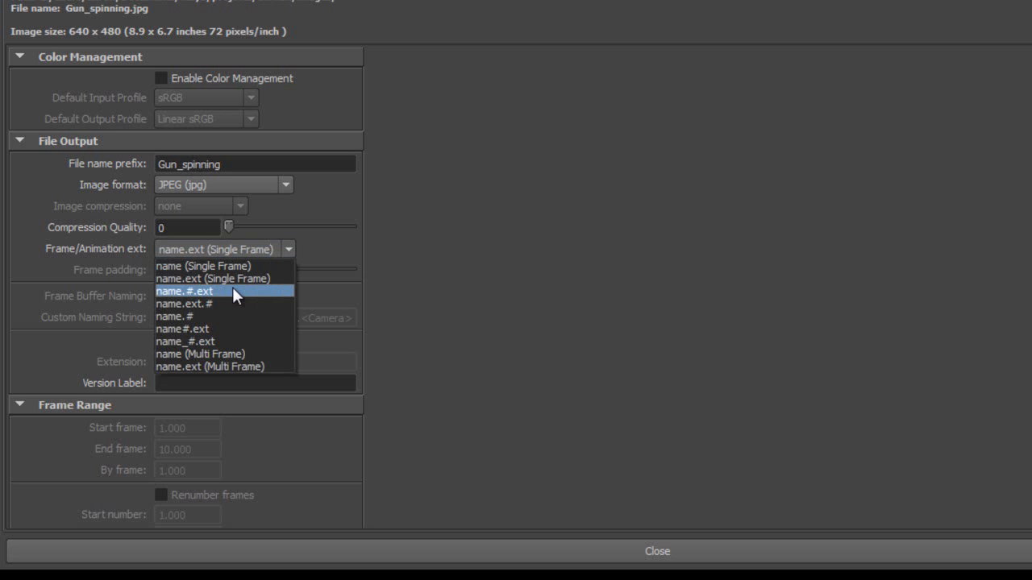
pyautogui.click(184, 290)
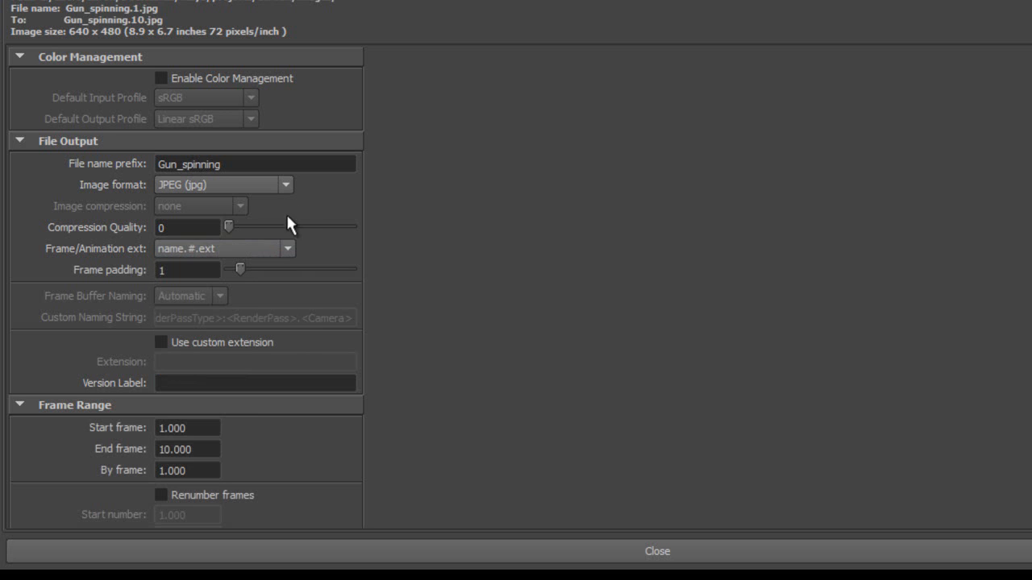
pyautogui.moveTo(290, 225)
pyautogui.write('50')
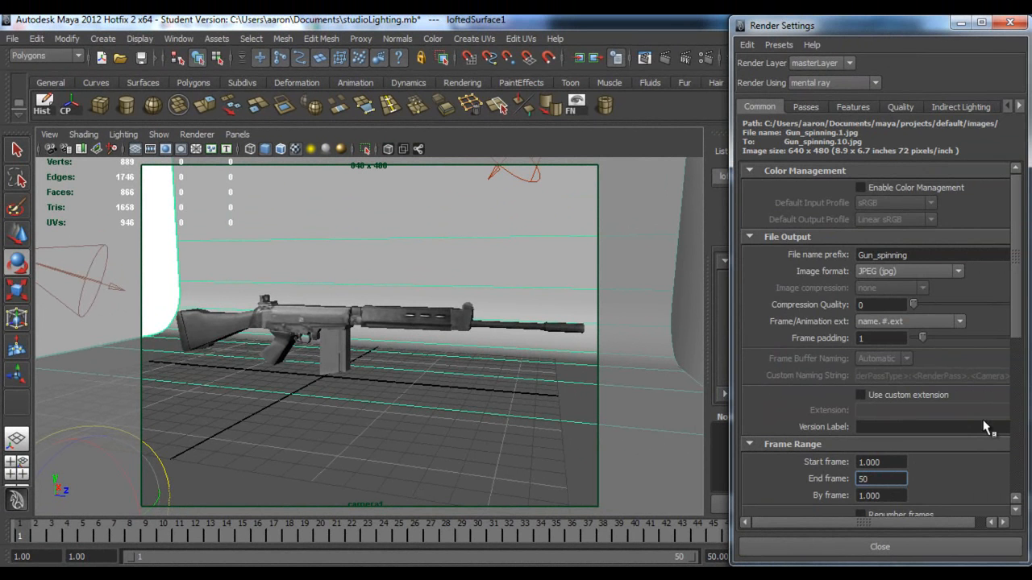
# Step: Set the render end frame to 50, keeping the 640x480 image size
pyautogui.scroll(-3)
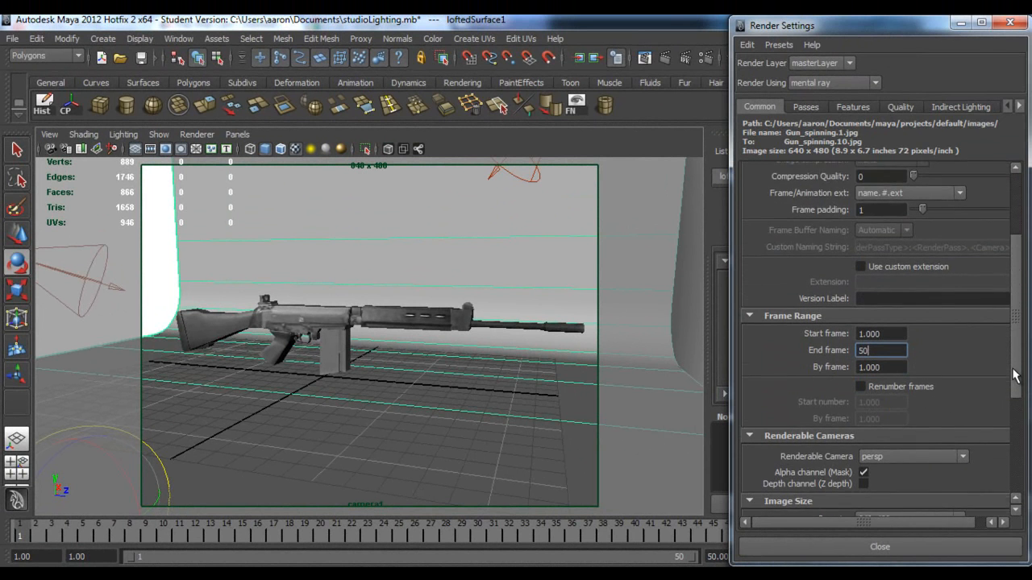
pyautogui.click(958, 408)
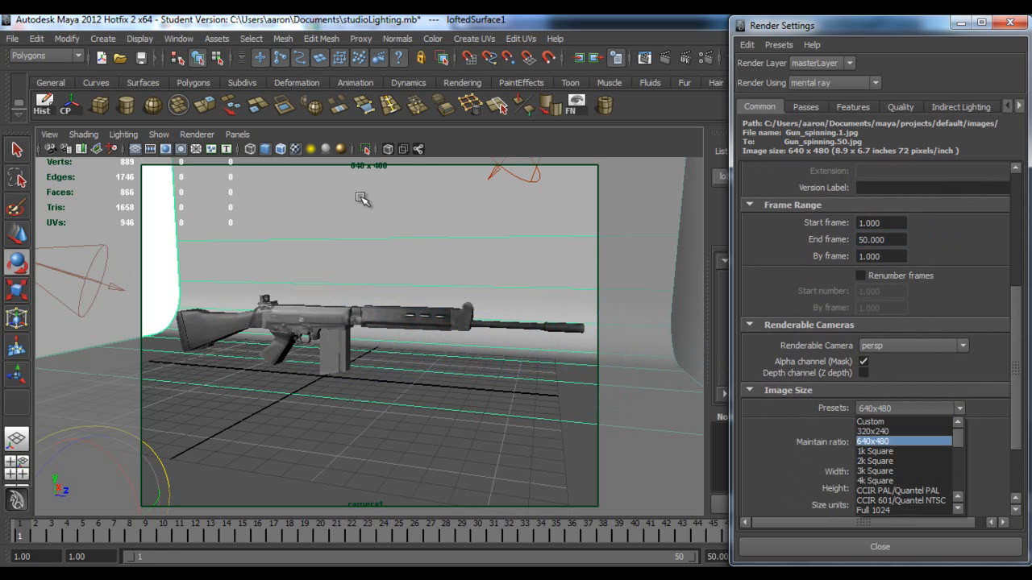
pyautogui.click(872, 442)
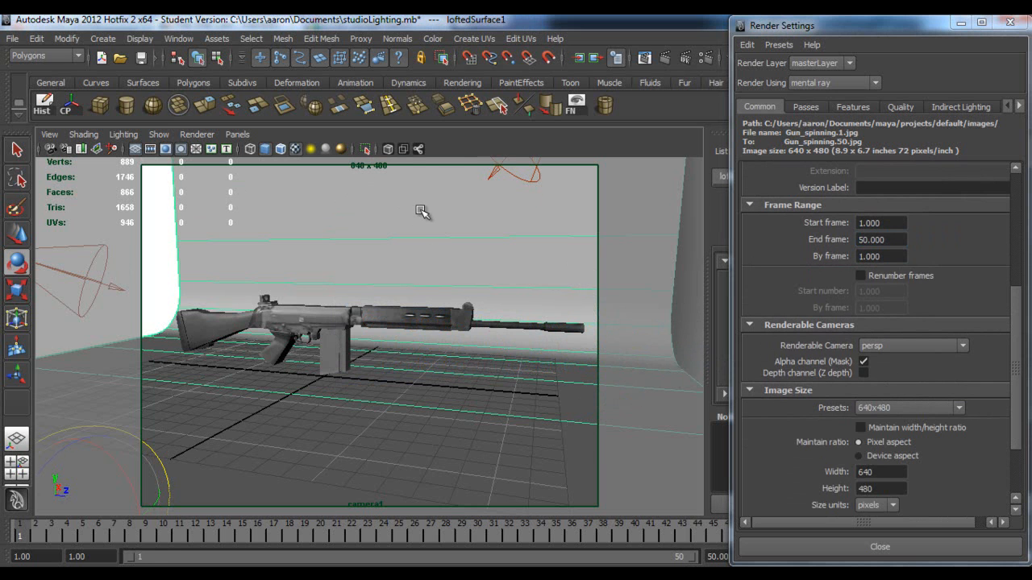
pyautogui.scroll(-3)
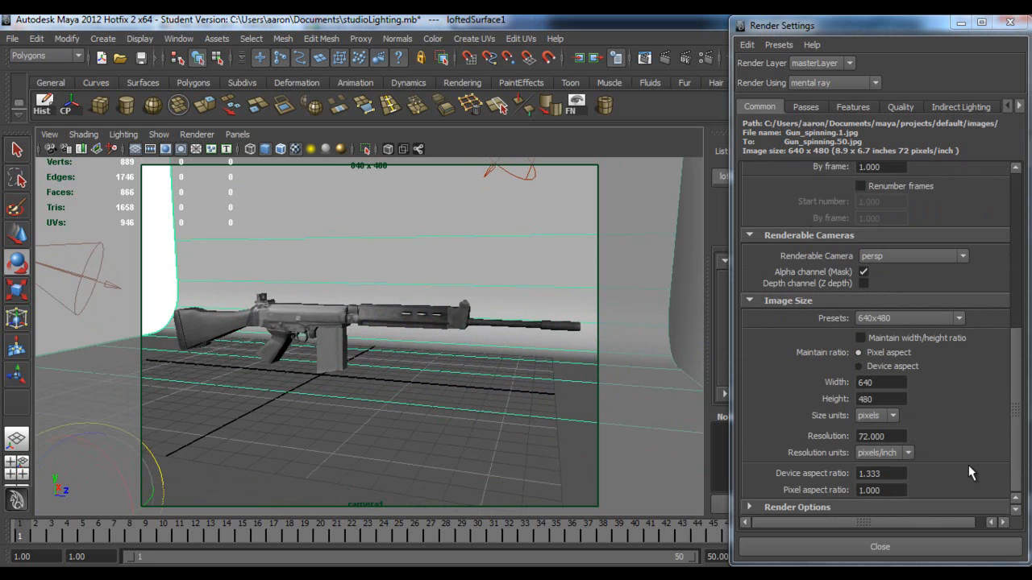
pyautogui.moveTo(903, 561)
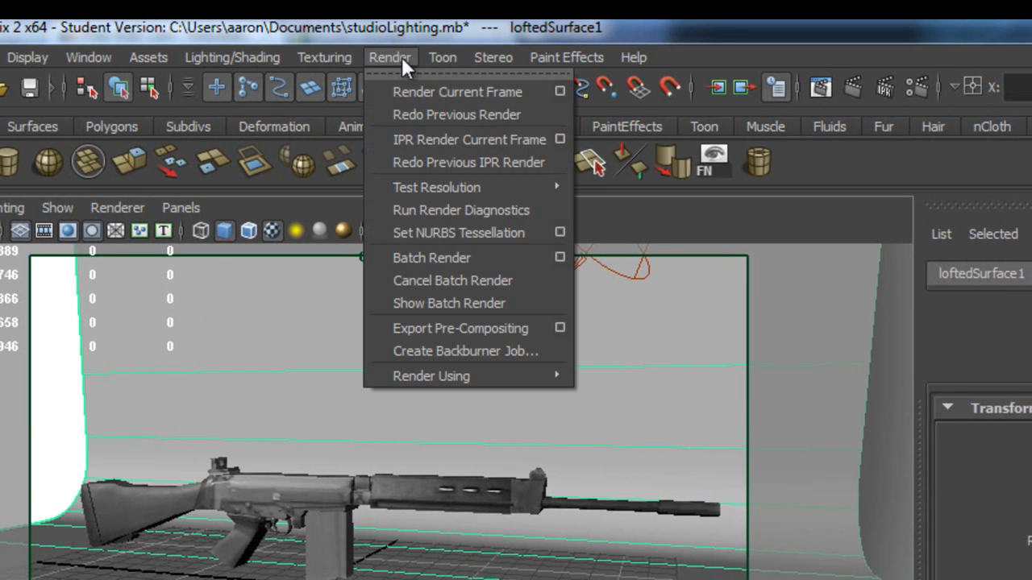
pyautogui.moveTo(560, 258)
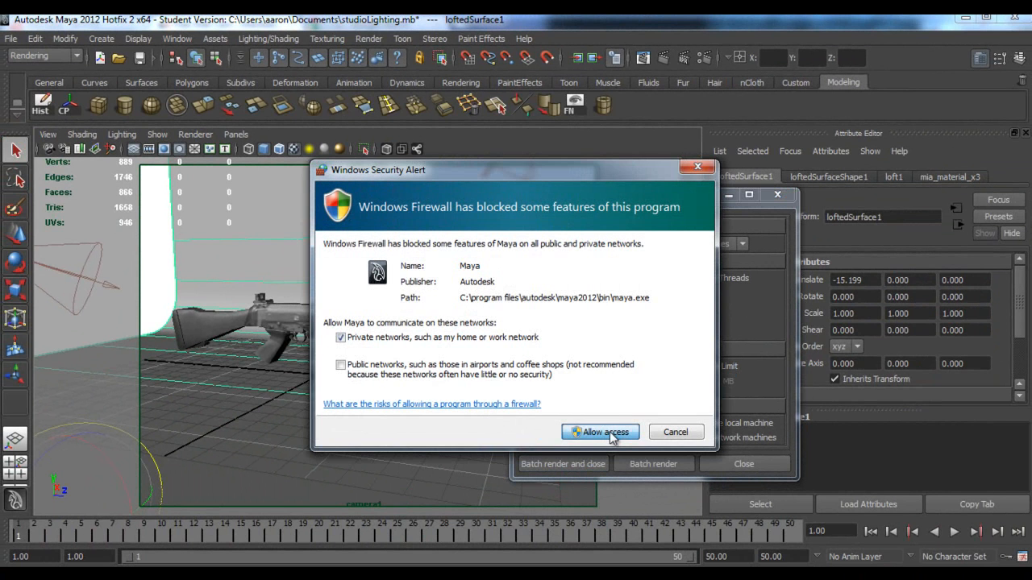
# Step: Allow firewall access and continue past the student notice so the batch render starts
pyautogui.click(600, 432)
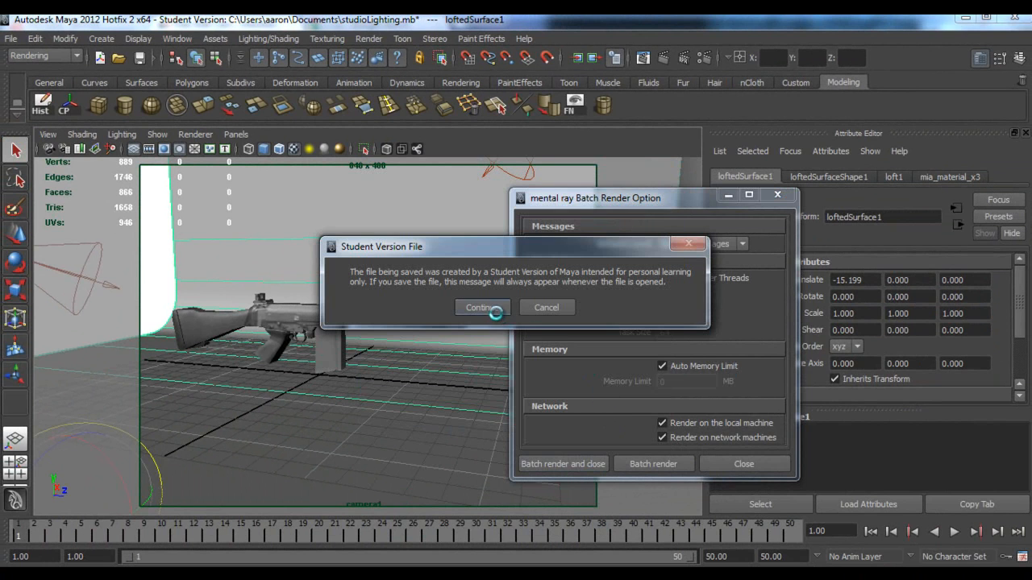
pyautogui.click(481, 306)
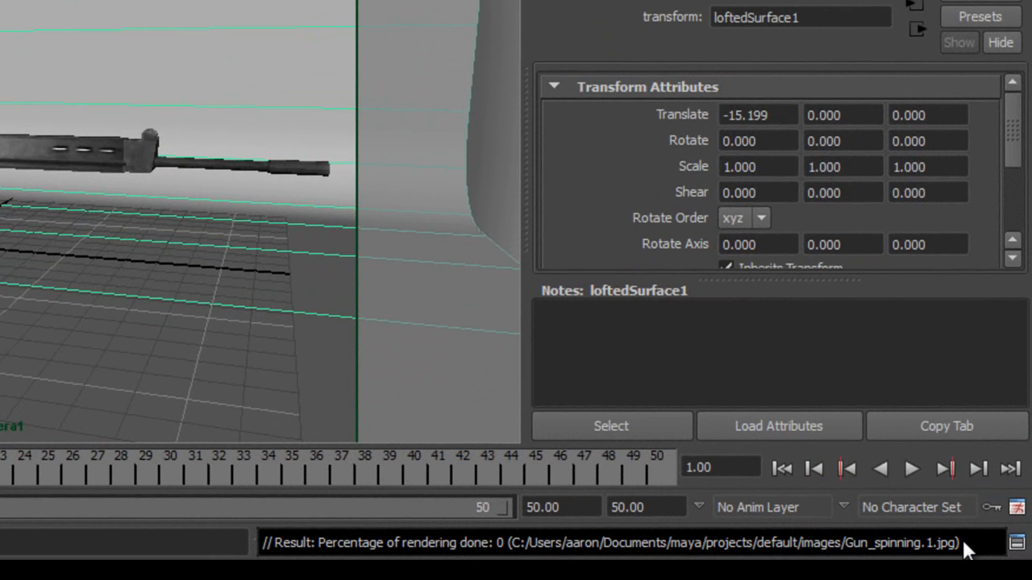
pyautogui.moveTo(513, 552)
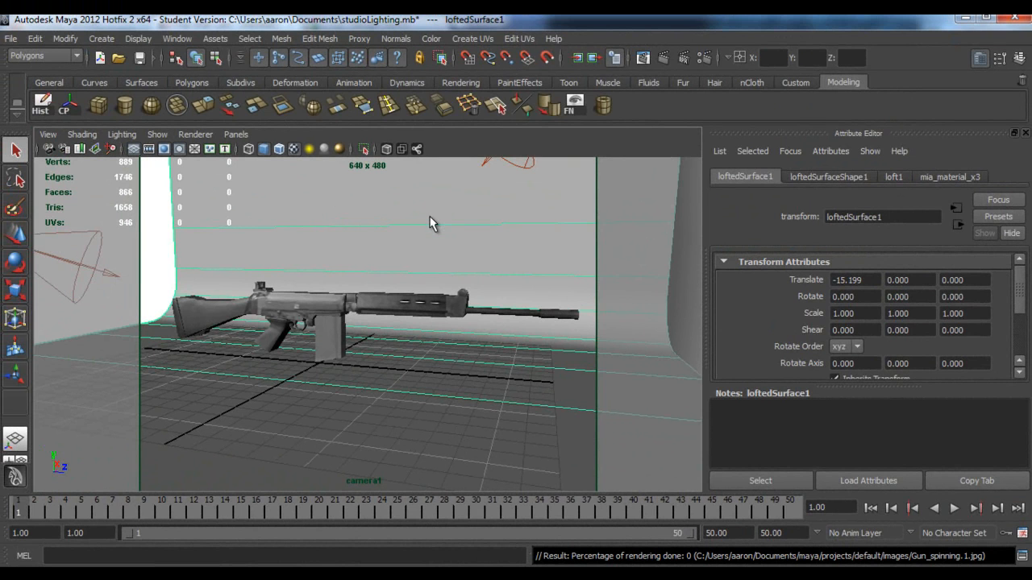
pyautogui.moveTo(509, 250)
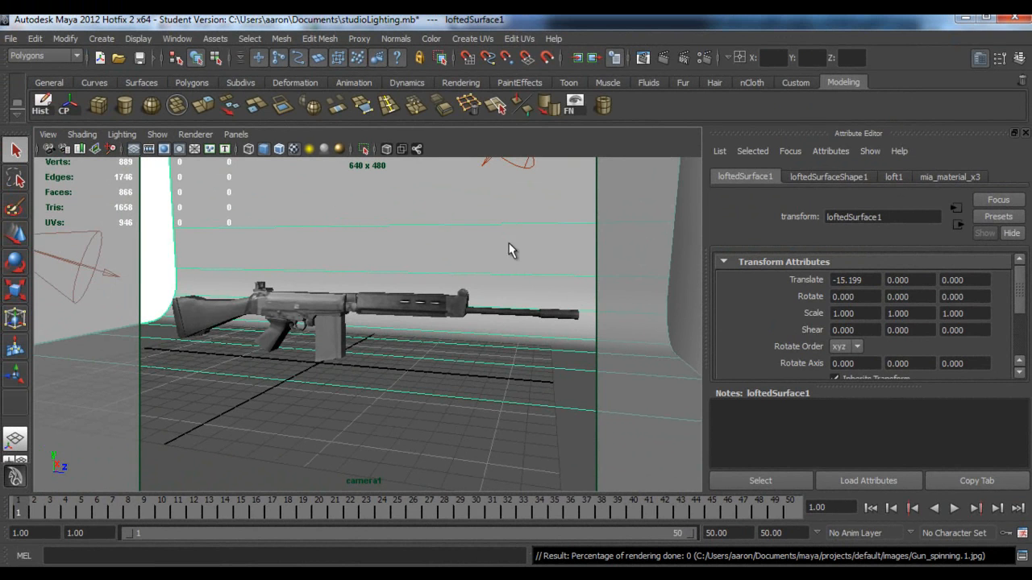
pyautogui.moveTo(519, 365)
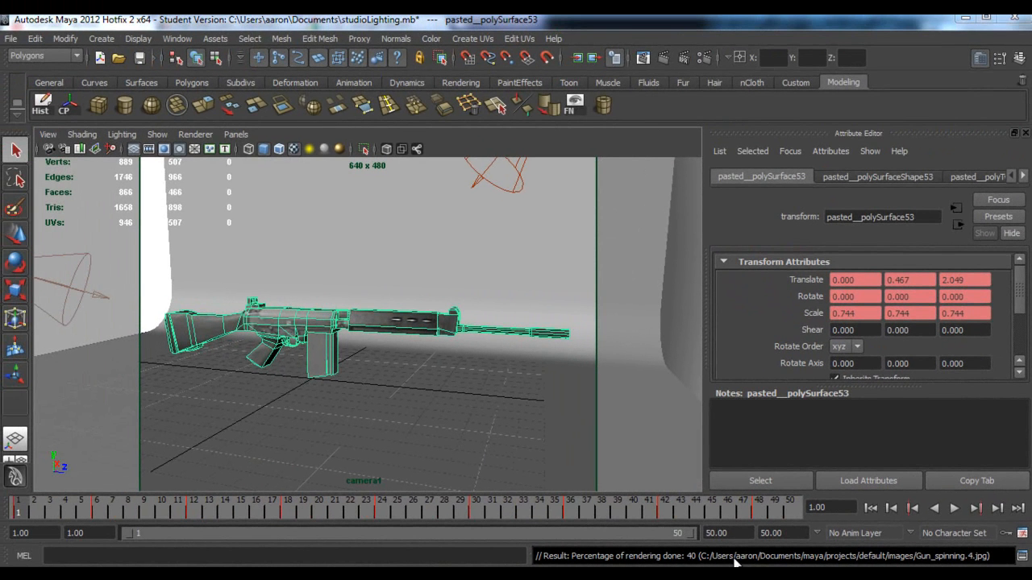
pyautogui.moveTo(718, 62)
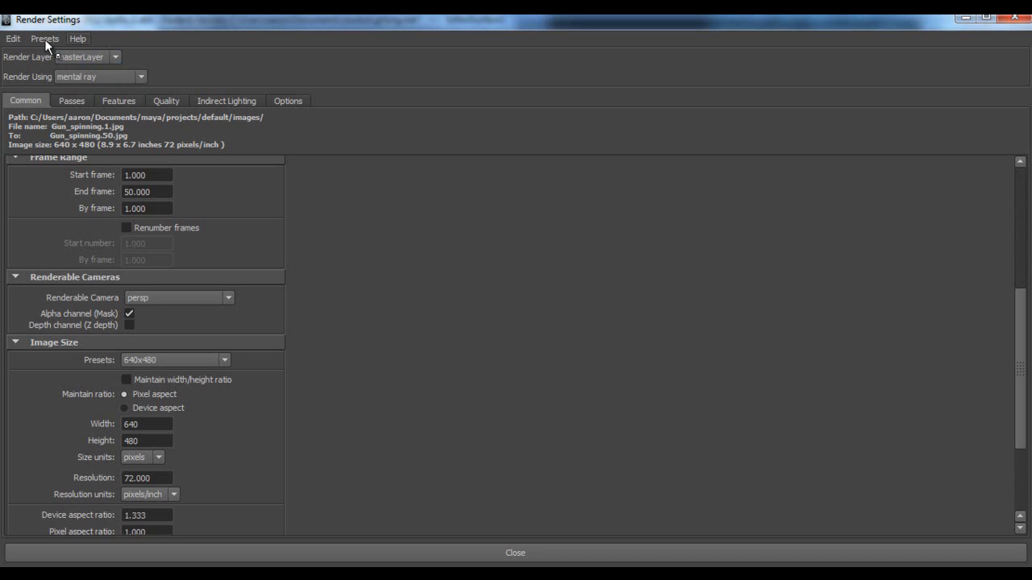
# Step: Open the Project Window to see the default project's images folder
pyautogui.click(13, 39)
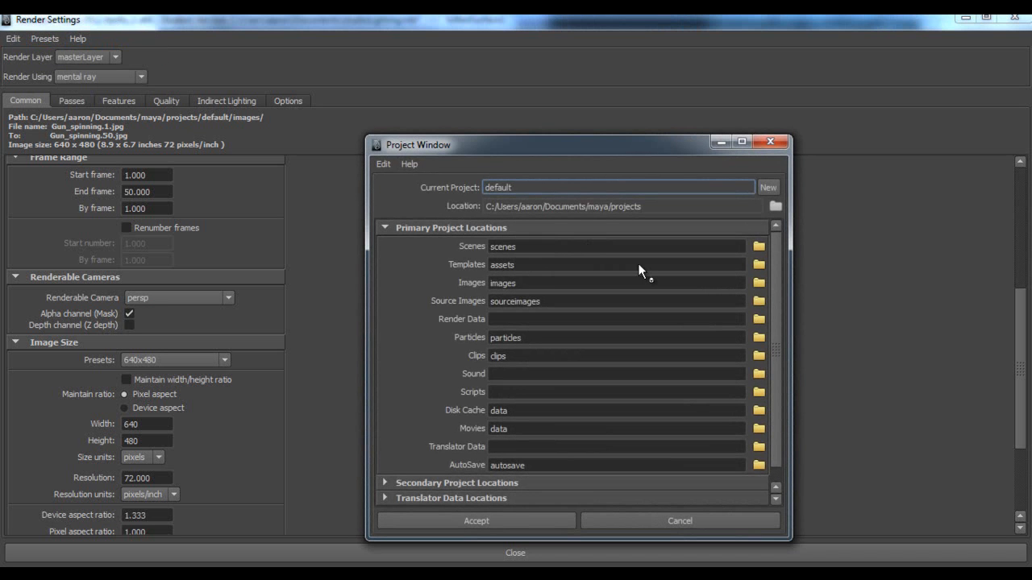
pyautogui.moveTo(750, 284)
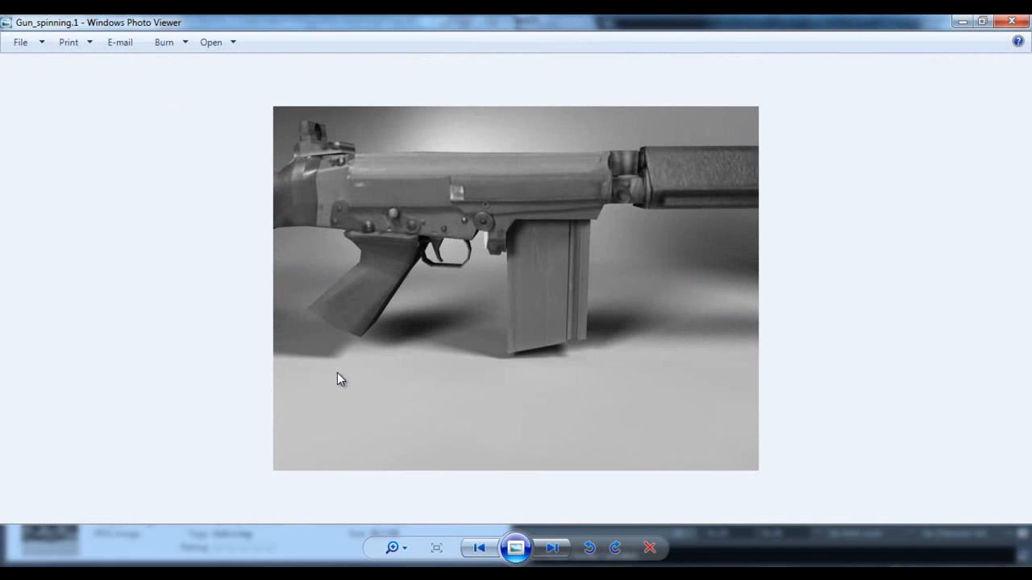
# Step: Step through the rendered Gun_spinning frames in Windows Photo Viewer to see the gun turn
pyautogui.click(551, 548)
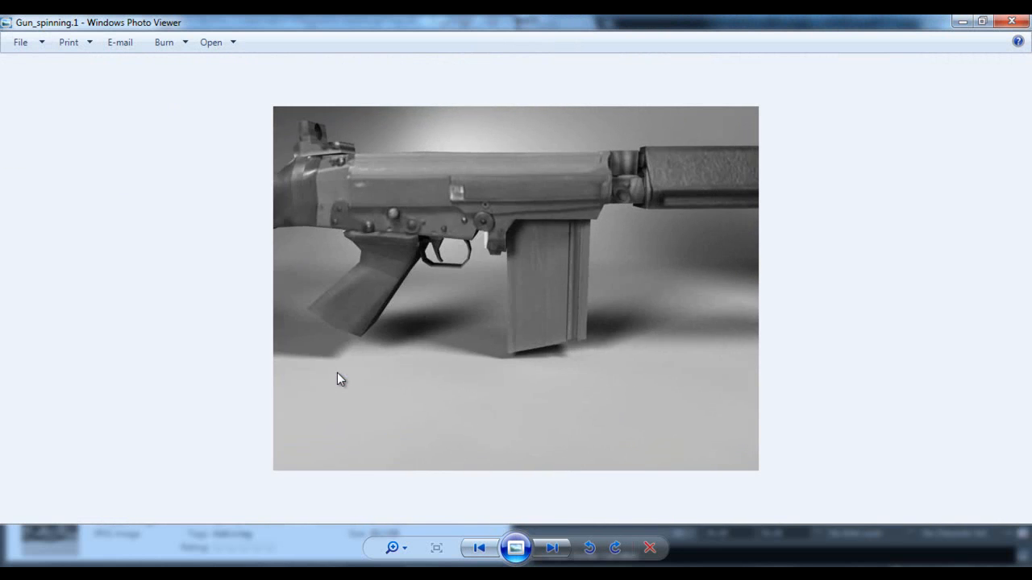
pyautogui.click(551, 548)
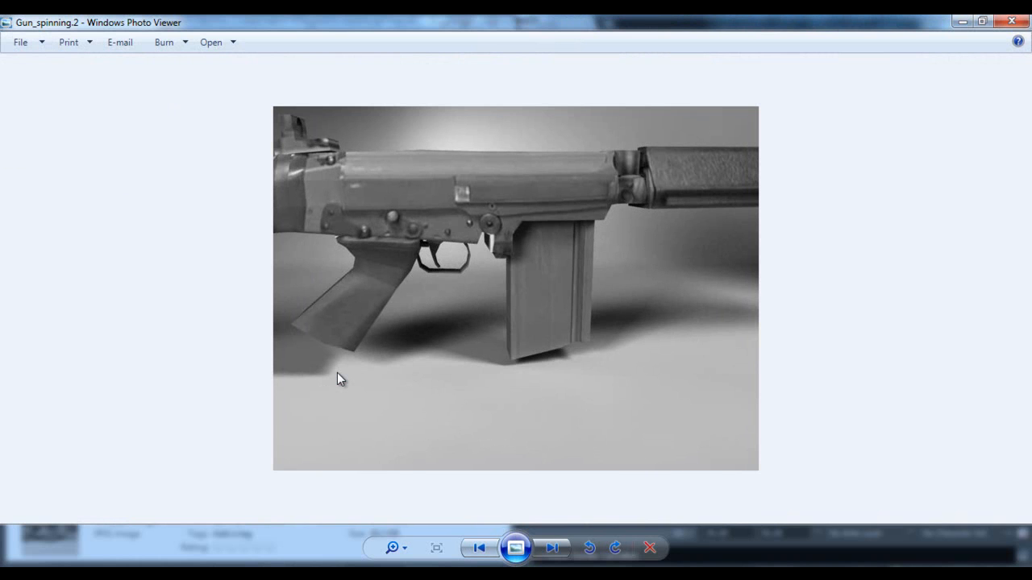
pyautogui.click(551, 548)
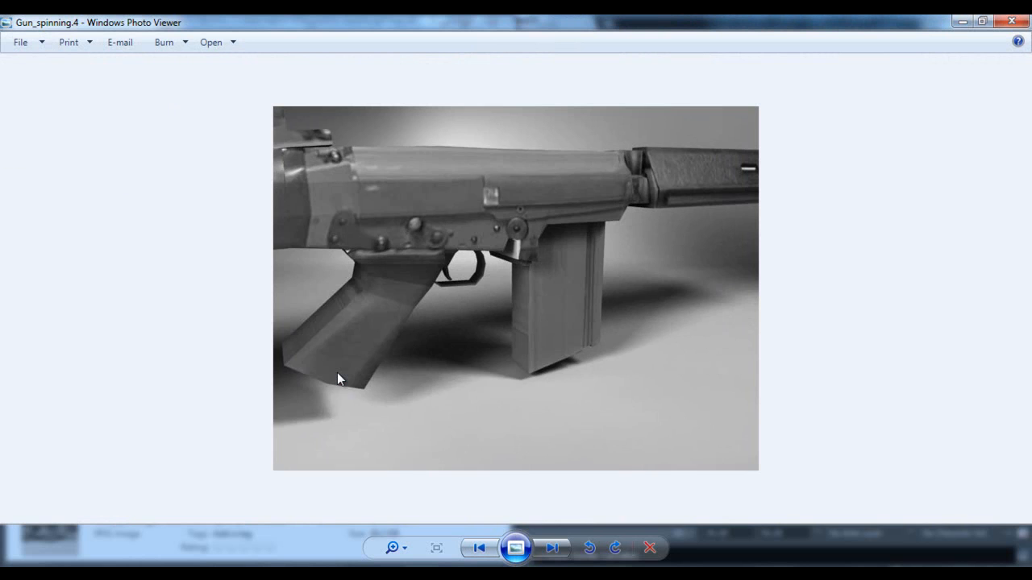
pyautogui.click(551, 548)
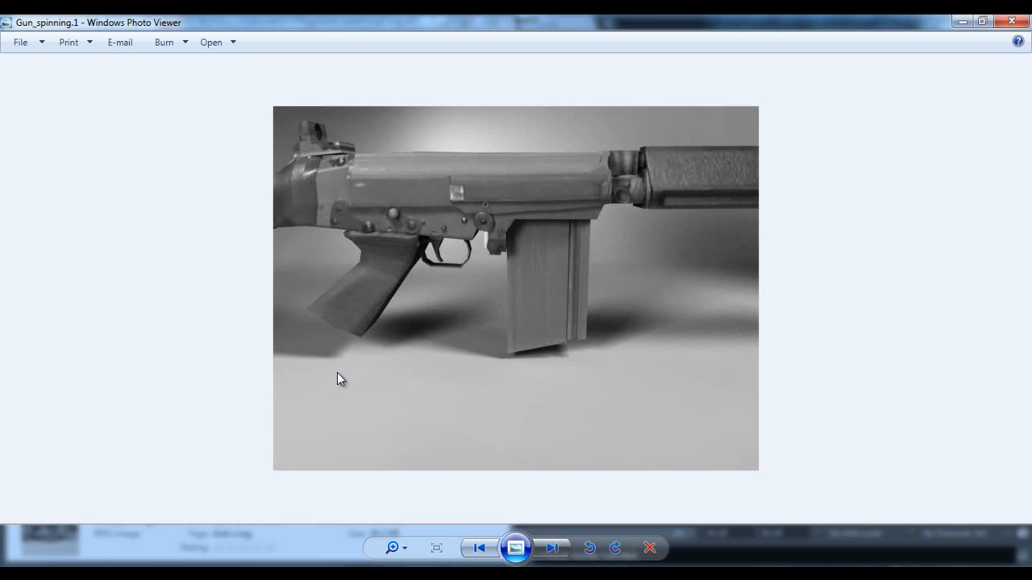
pyautogui.click(552, 548)
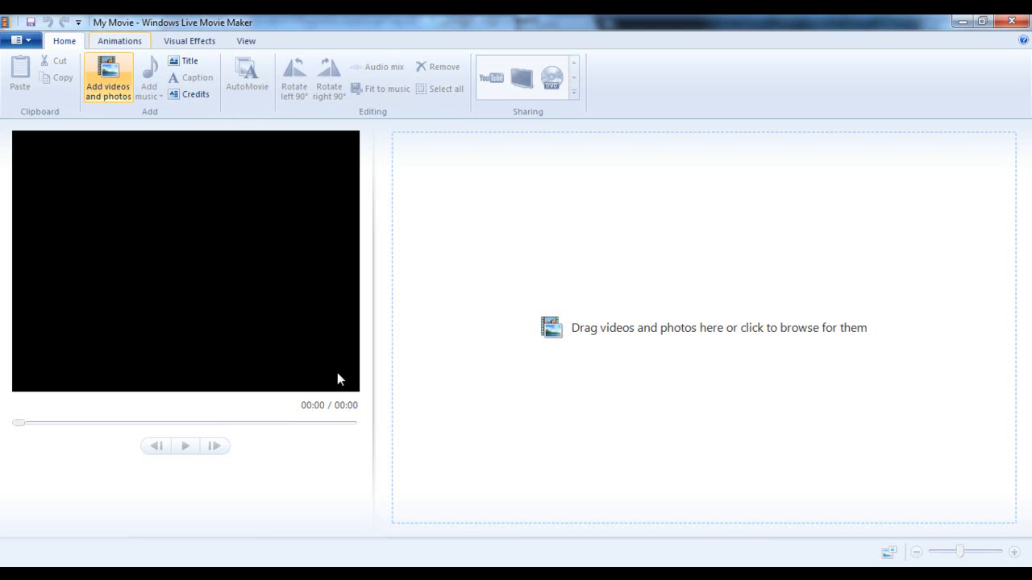
# Step: Browse the add-photos picker to Documents > maya > projects > default > images
pyautogui.click(106, 78)
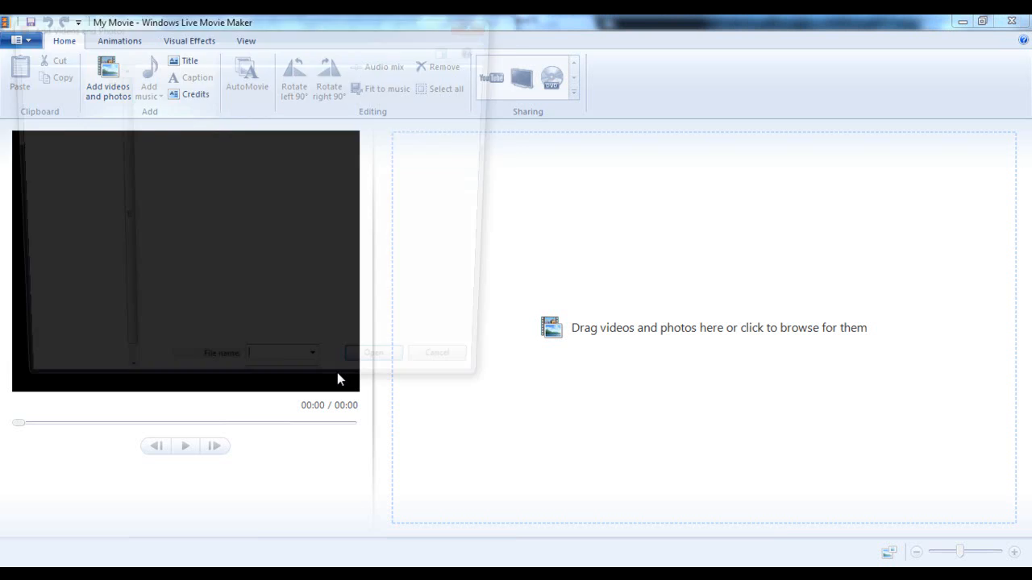
pyautogui.click(106, 77)
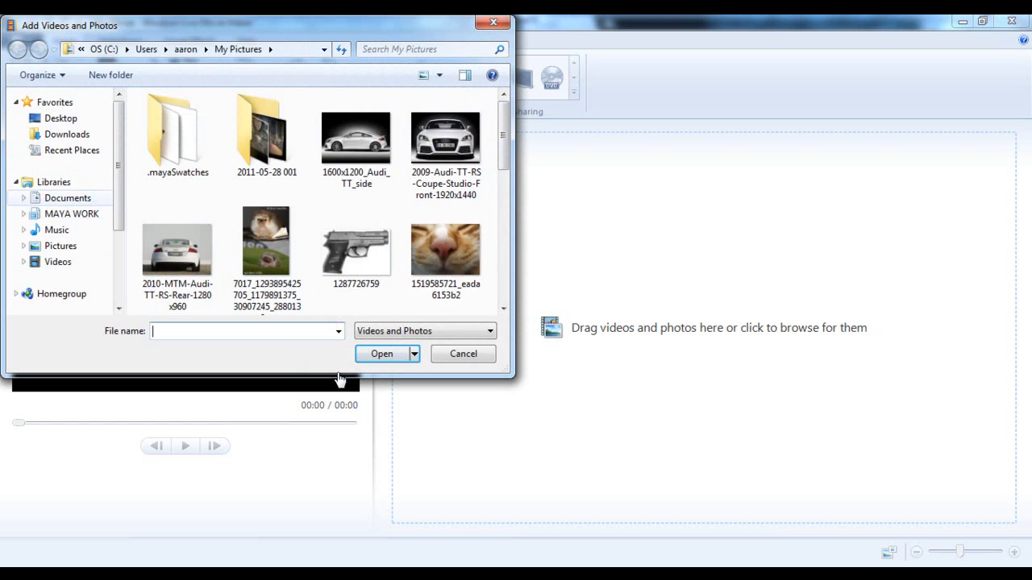
pyautogui.click(68, 197)
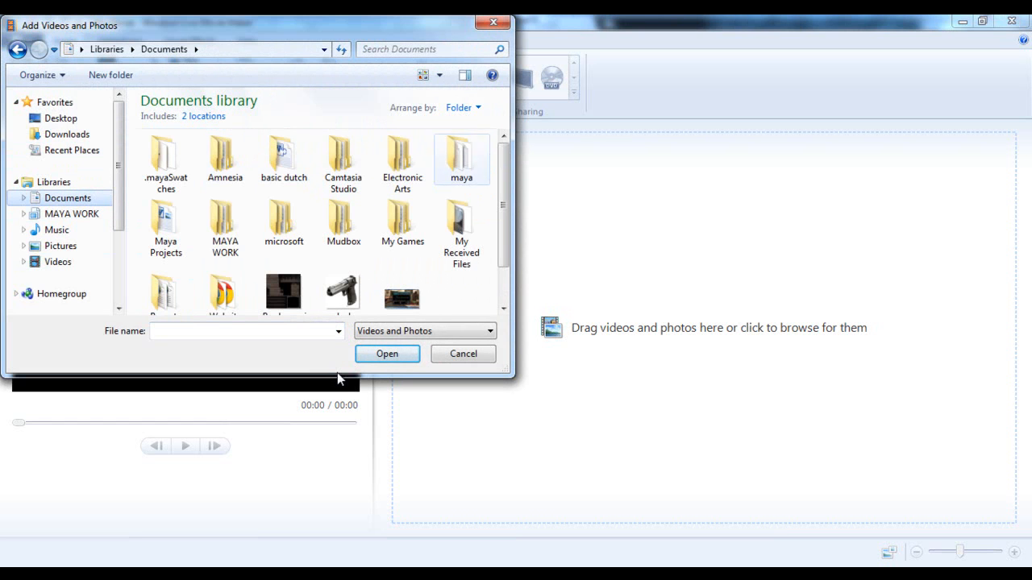
pyautogui.doubleClick(461, 159)
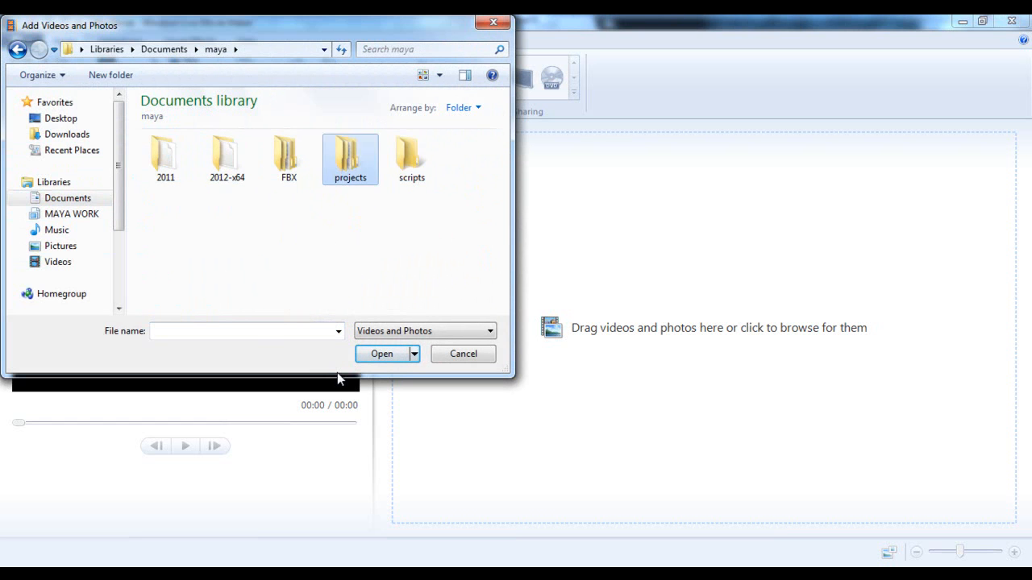
pyautogui.doubleClick(350, 160)
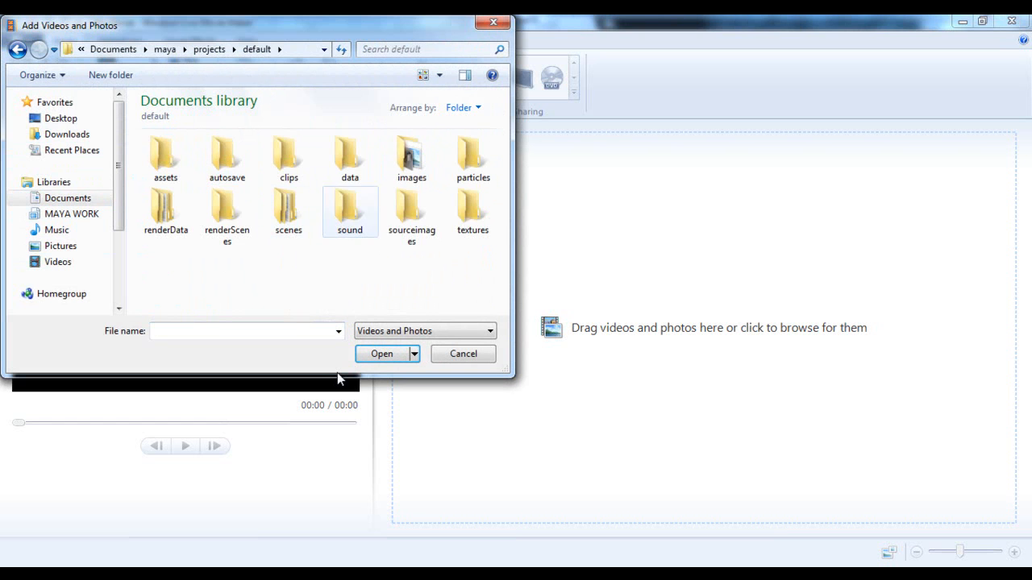
pyautogui.doubleClick(411, 158)
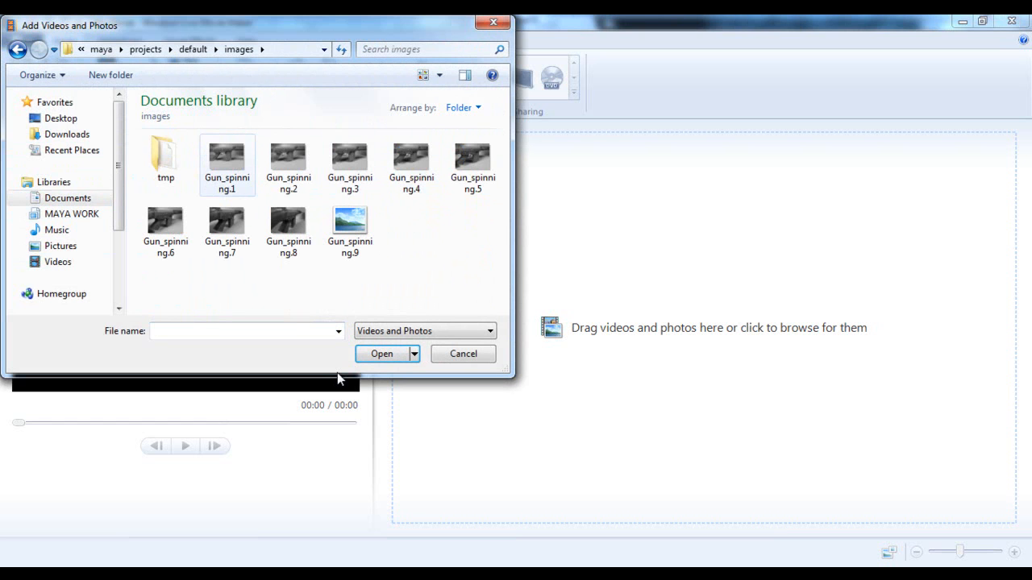
# Step: Import Gun_spinning.1 through Gun_spinning.8 onto the storyboard
pyautogui.click(226, 158)
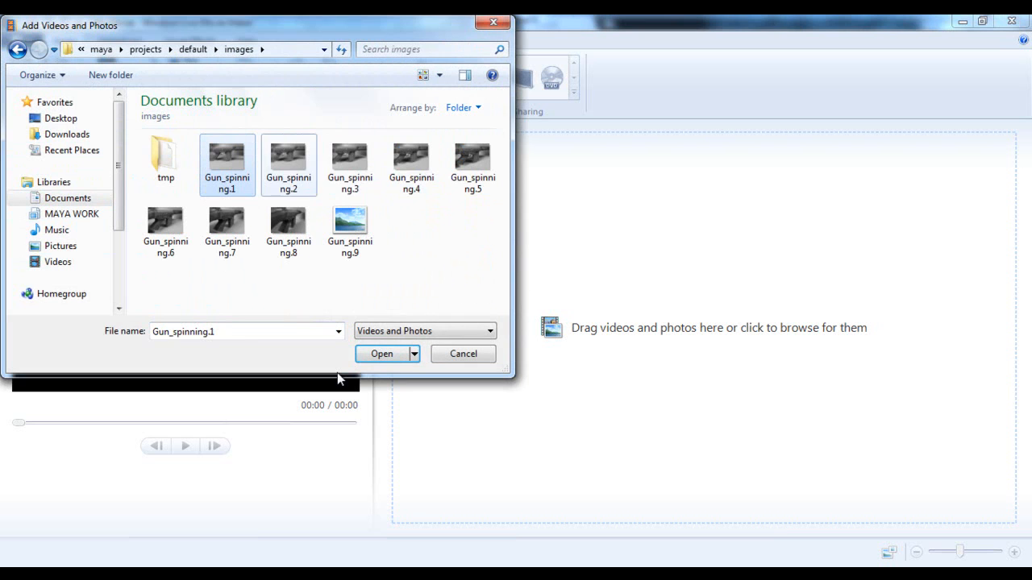
pyautogui.click(164, 229)
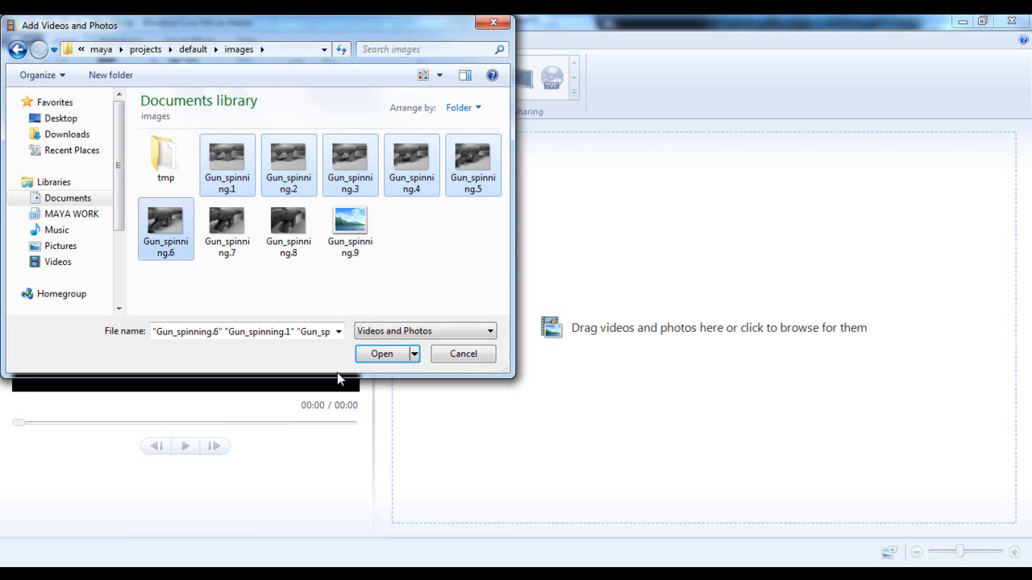
pyautogui.click(287, 229)
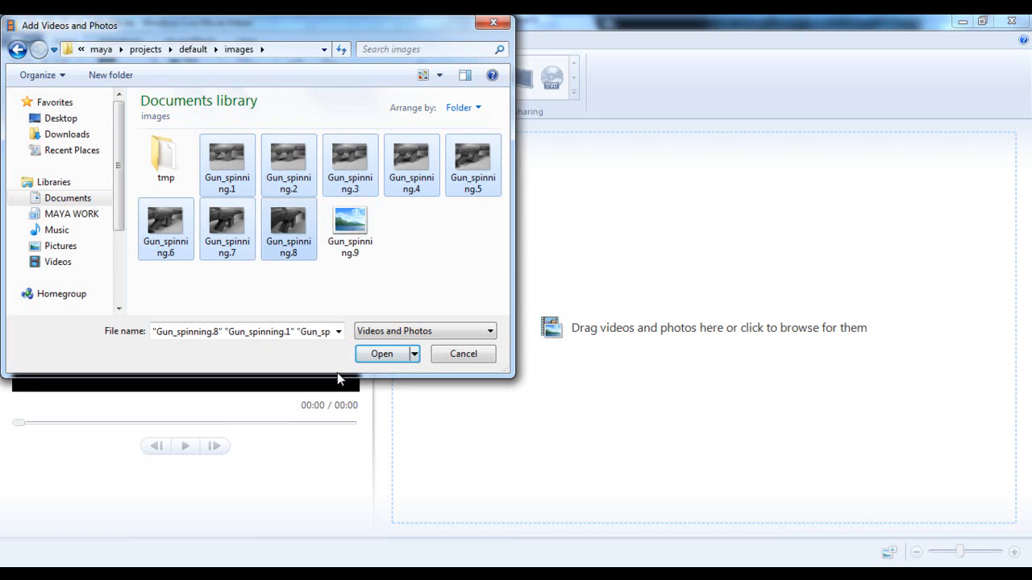
pyautogui.click(380, 355)
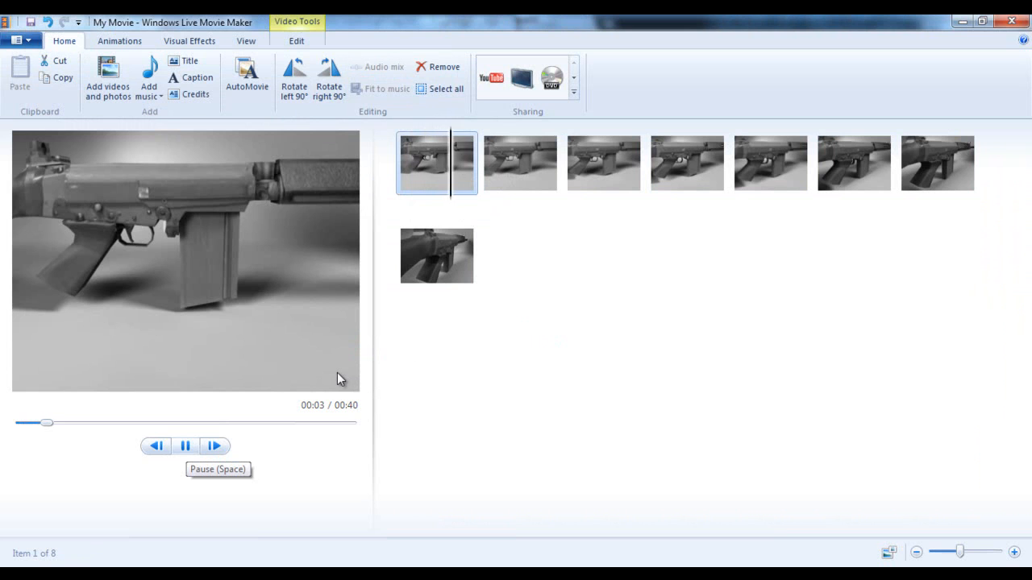
# Step: Stop the preview and select all eight Gun_spinning clips
pyautogui.click(184, 445)
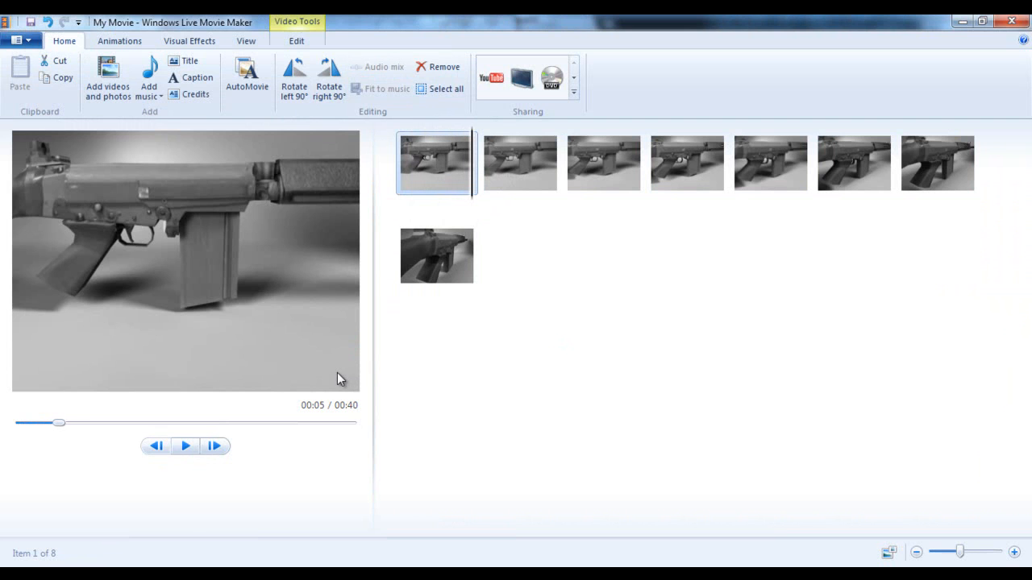
pyautogui.click(155, 445)
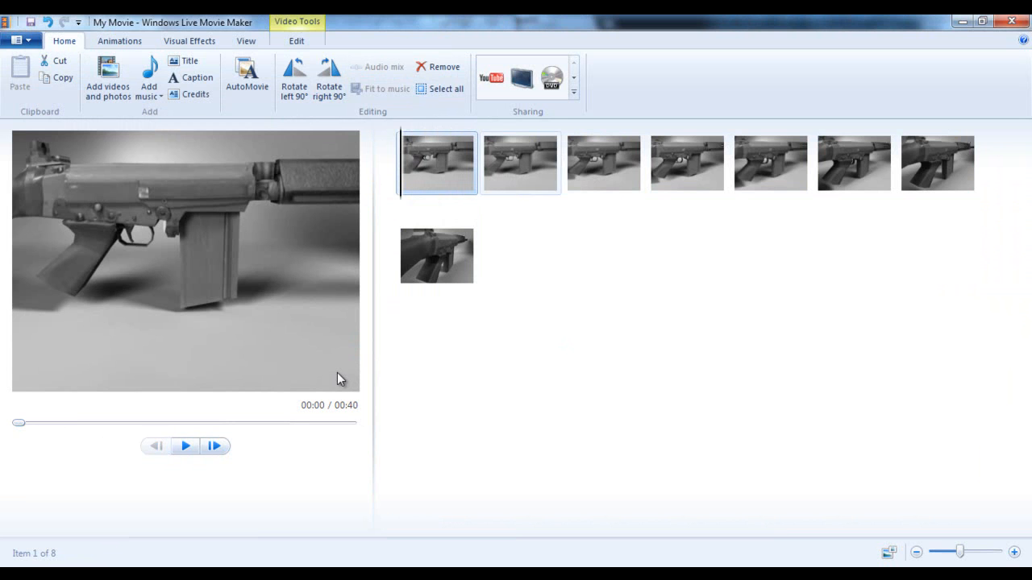
pyautogui.click(687, 161)
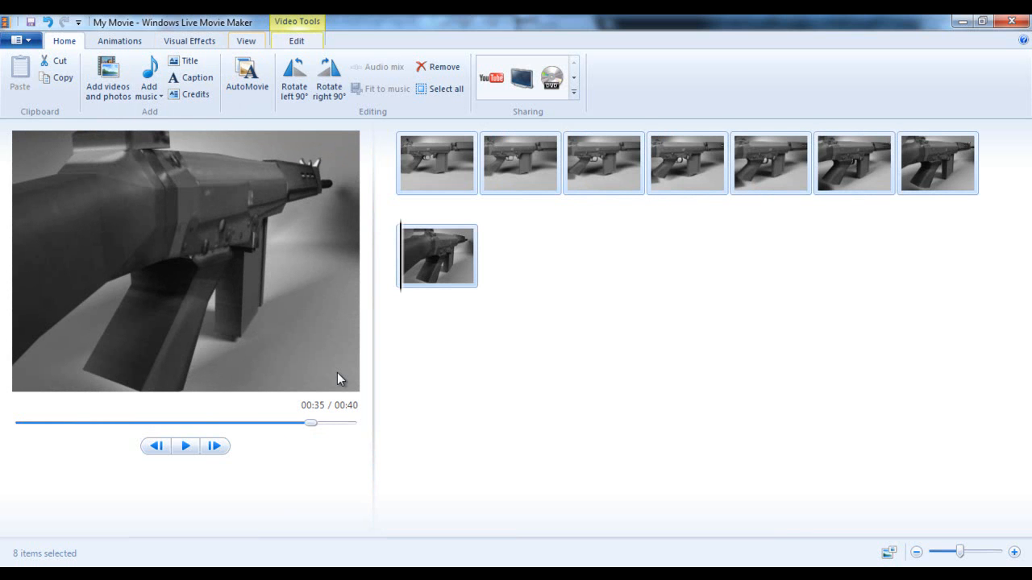
# Step: Set each clip's duration to .083 seconds and preview the one-second movie
pyautogui.click(296, 40)
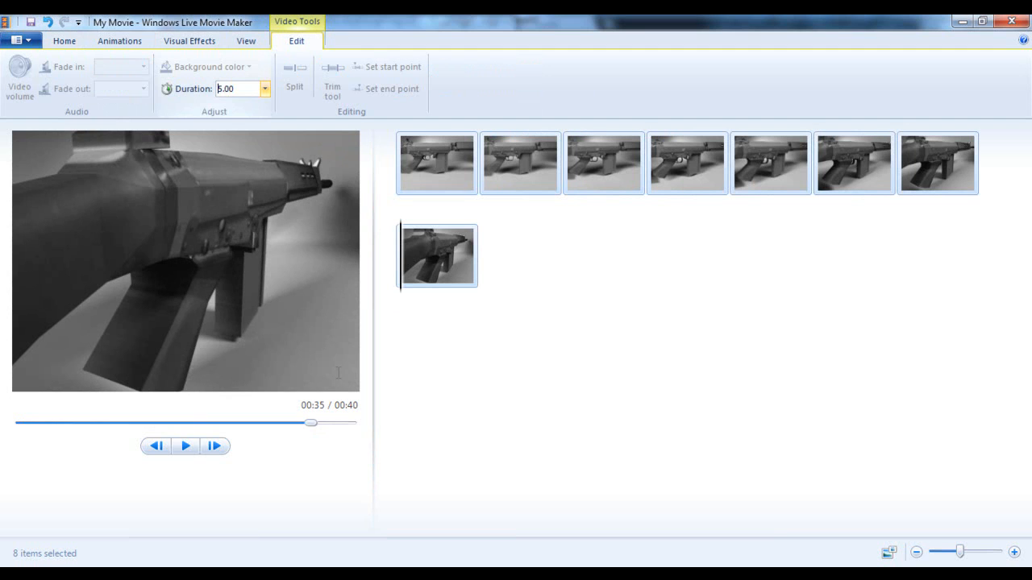
pyautogui.tripleClick(233, 88)
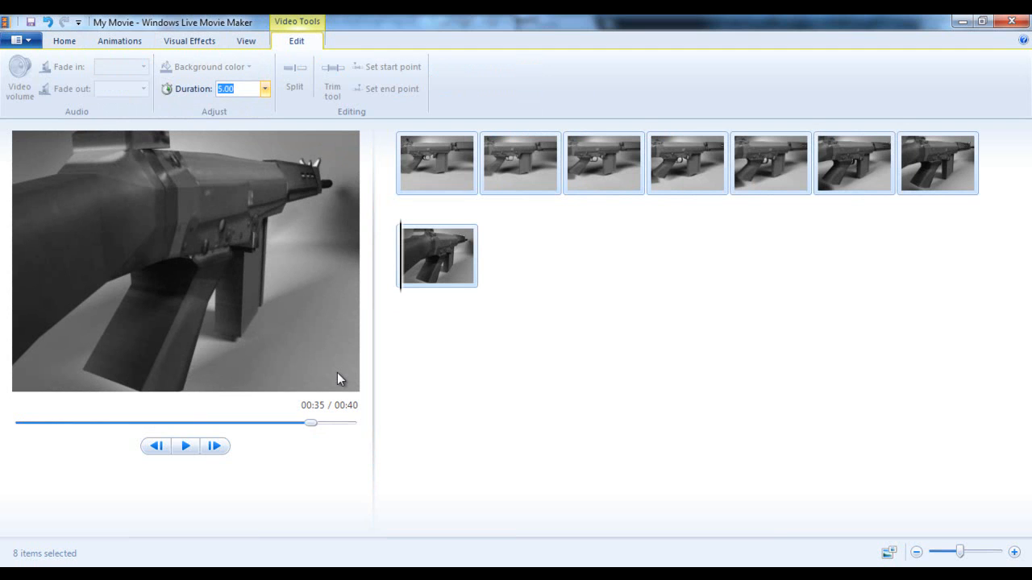
pyautogui.write('.083')
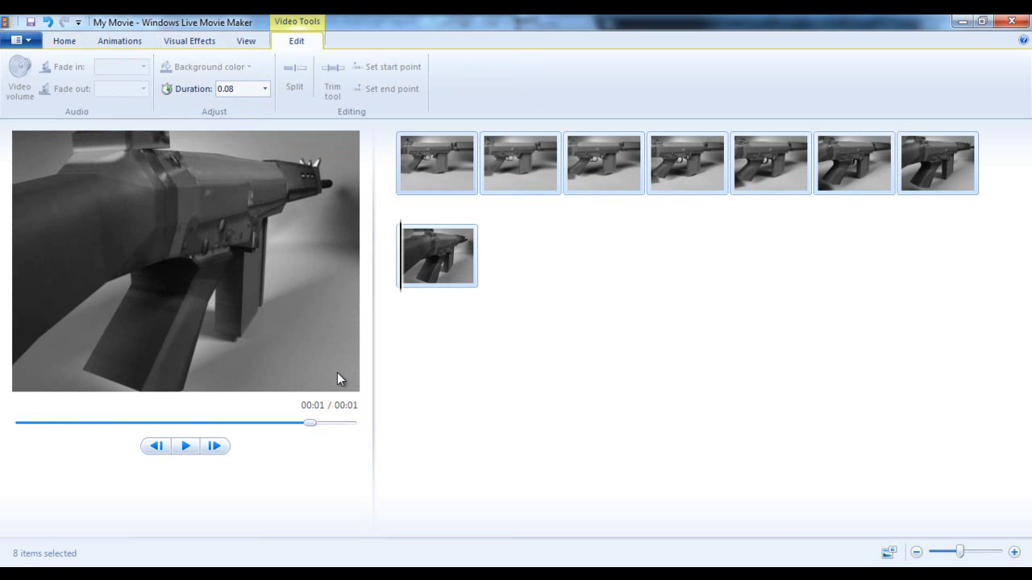
pyautogui.click(435, 162)
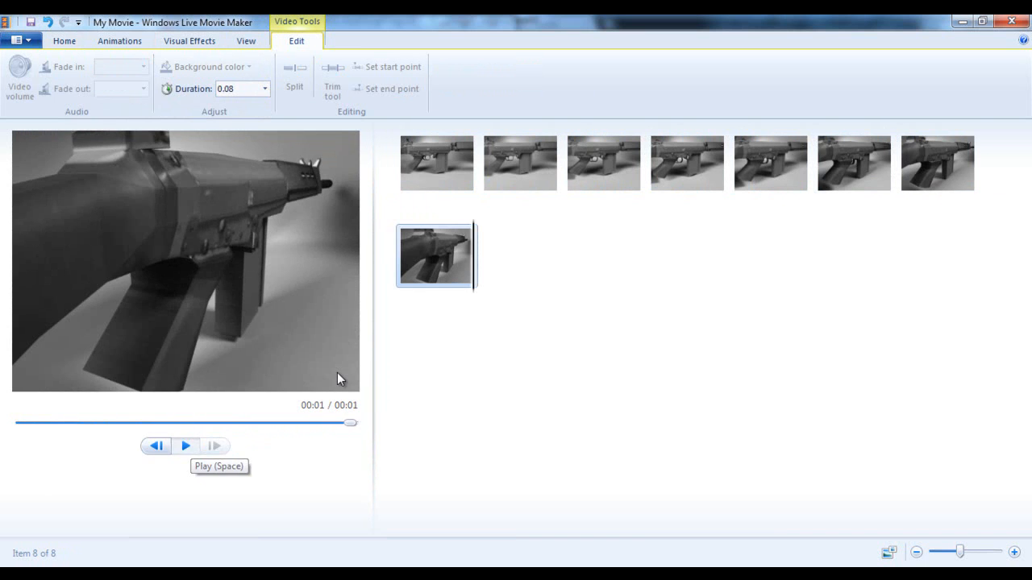
pyautogui.click(184, 445)
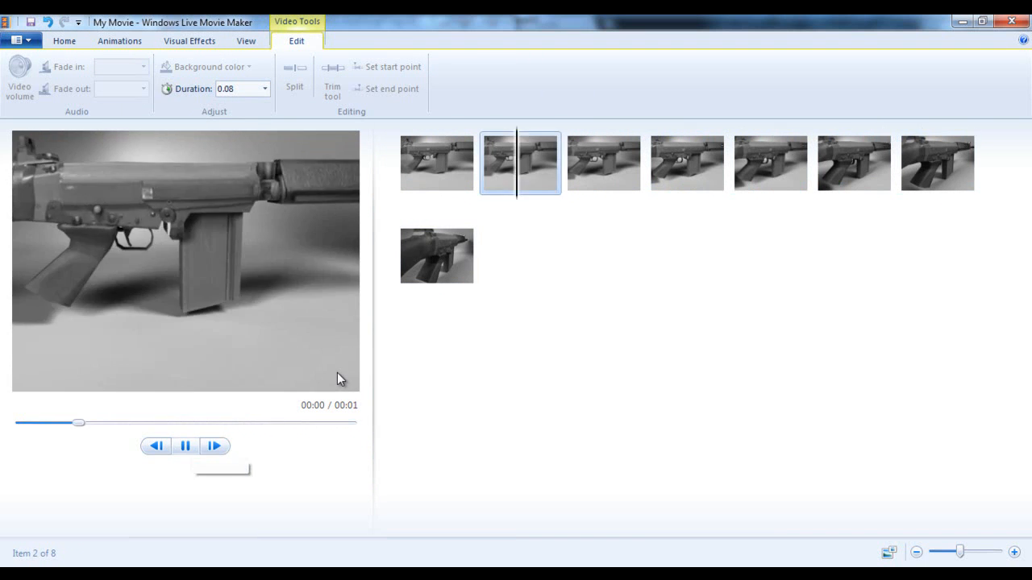
pyautogui.click(183, 445)
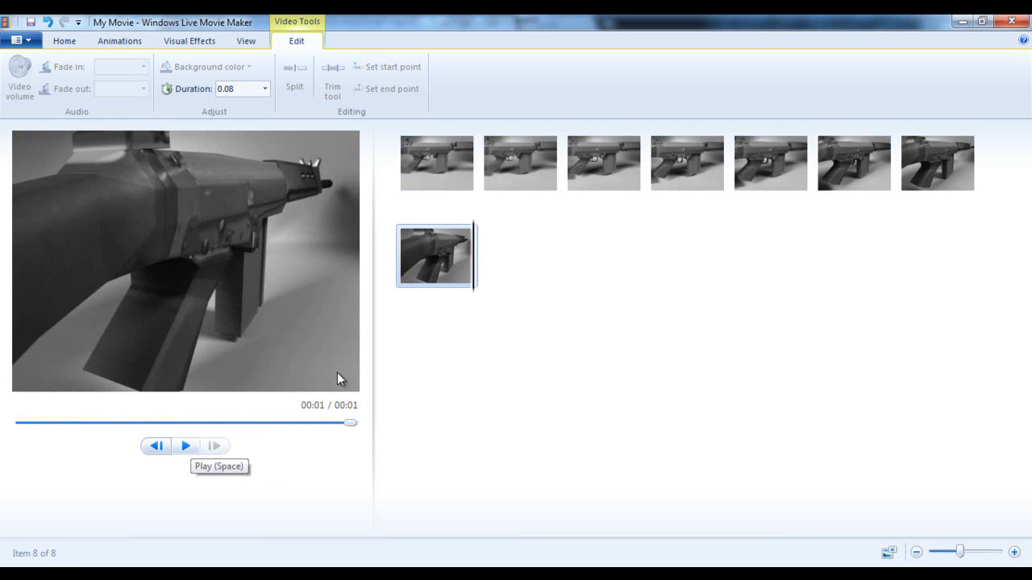
pyautogui.moveTo(155, 445)
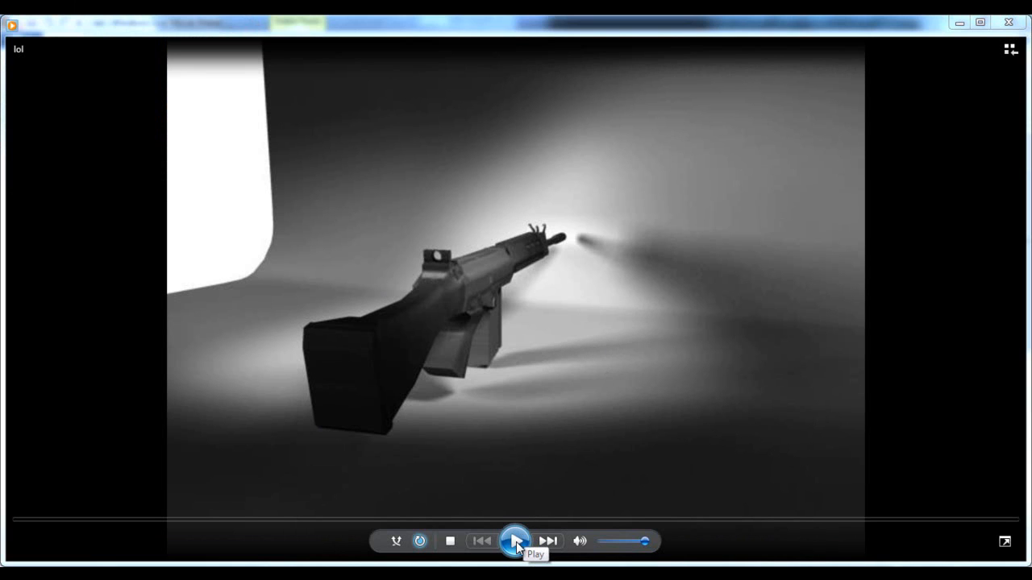
# Step: Play the finished gun video in Windows Media Player
pyautogui.click(514, 541)
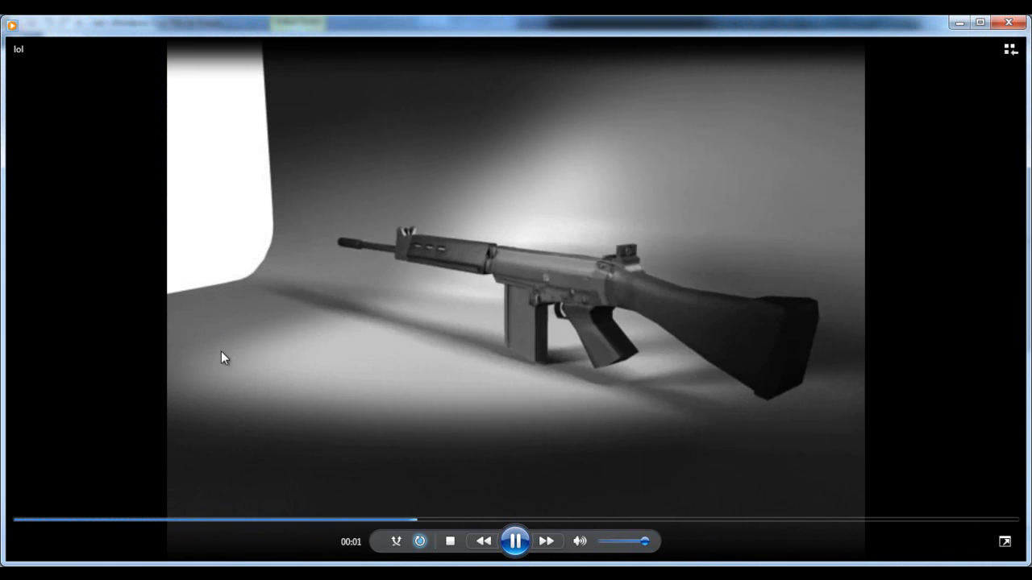